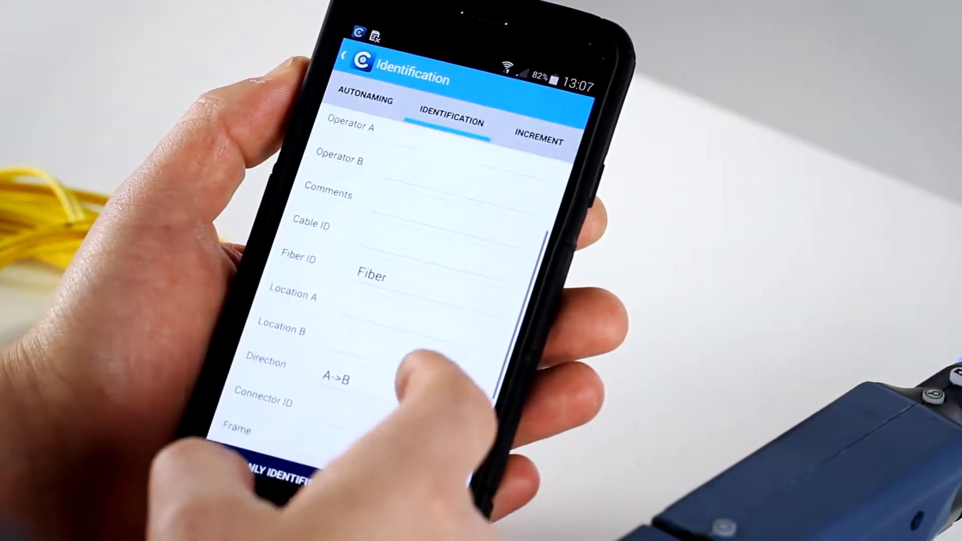
Scroll the Identification fields to reach Fiber ID and the A->B direction.
{"action": "scroll", "scroll_direction": "down", "scroll_amount": 3}
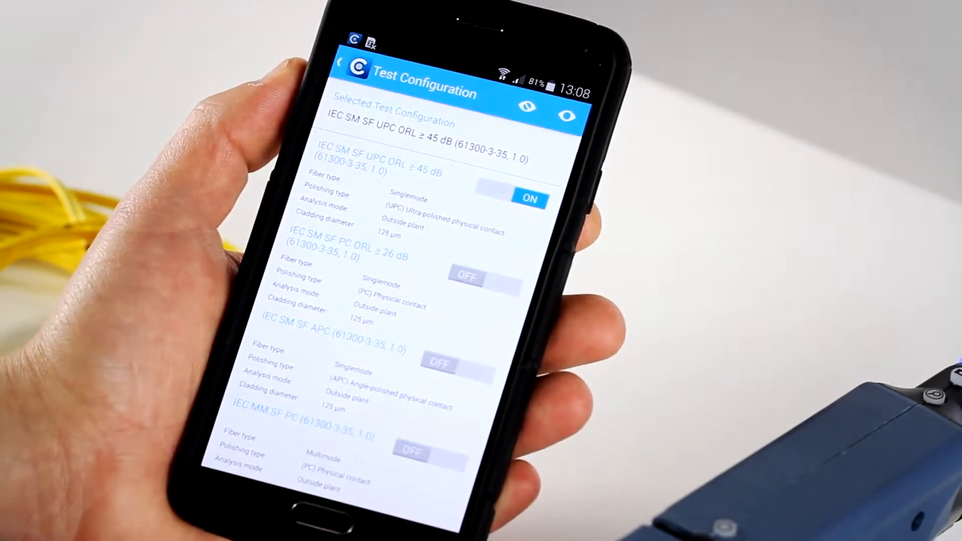
Scroll to the IEC SM SF UPC ORL ≥ 45 dB configuration and return to live video.
{"action": "scroll", "scroll_direction": "down", "scroll_amount": 3}
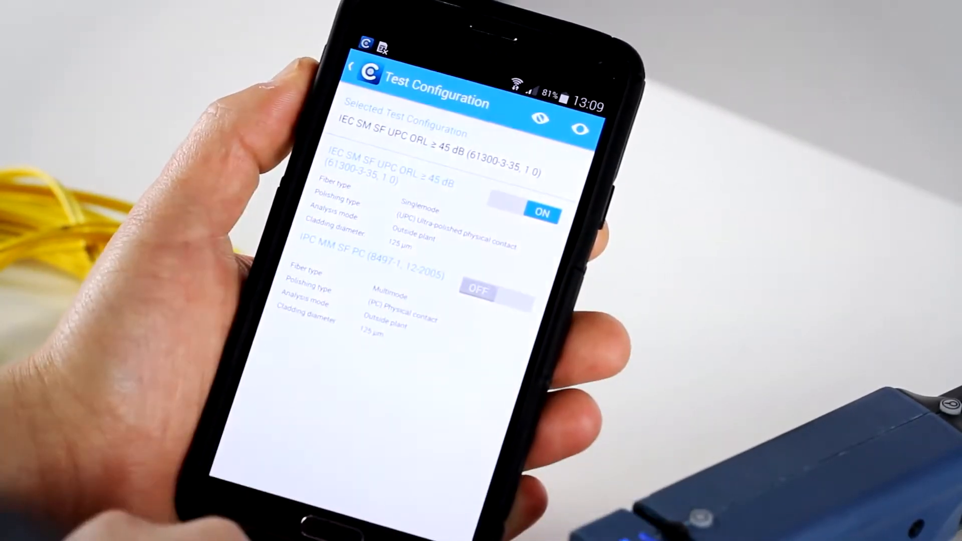
{"action": "left_click", "coordinate": [393, 294]}
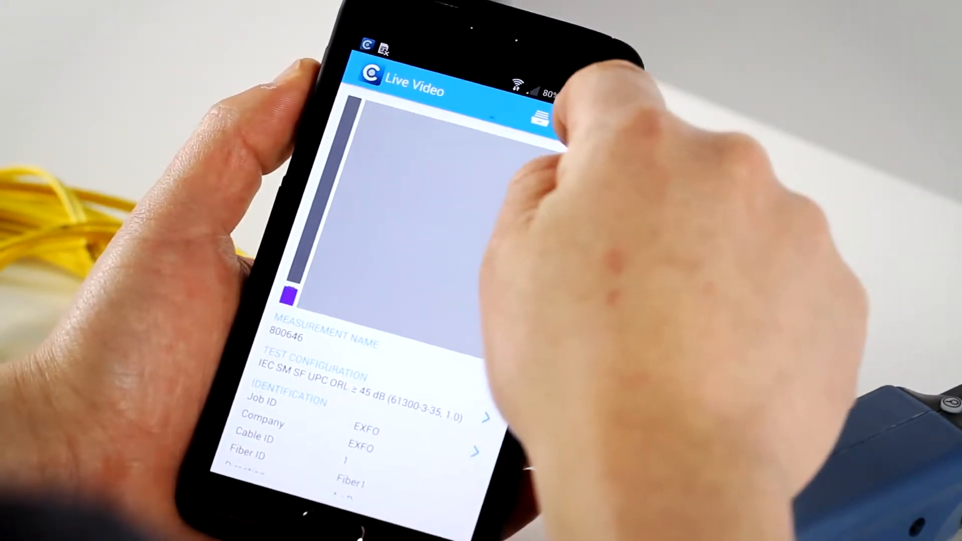
Toggle the Auto capture option in Application Settings.
{"action": "left_click", "coordinate": [571, 120]}
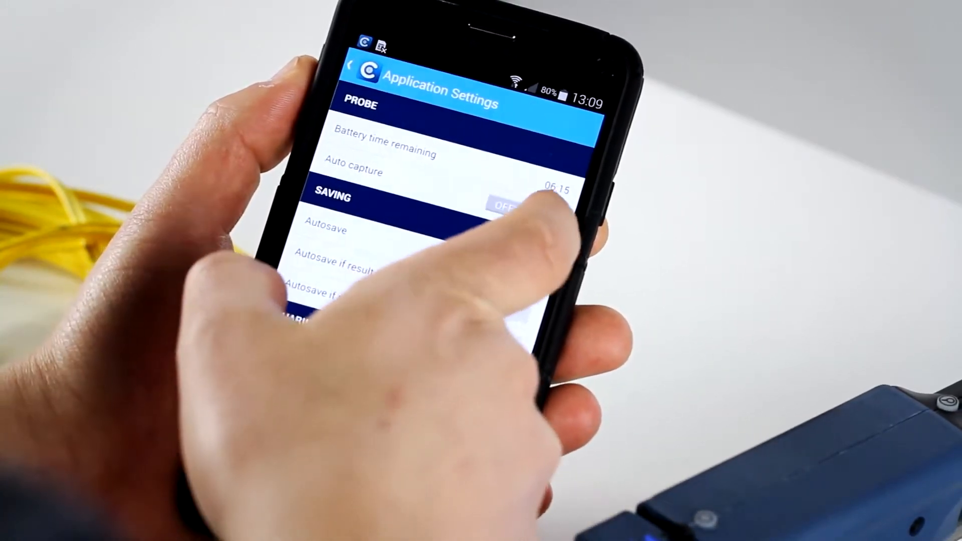
{"action": "left_click", "coordinate": [528, 219]}
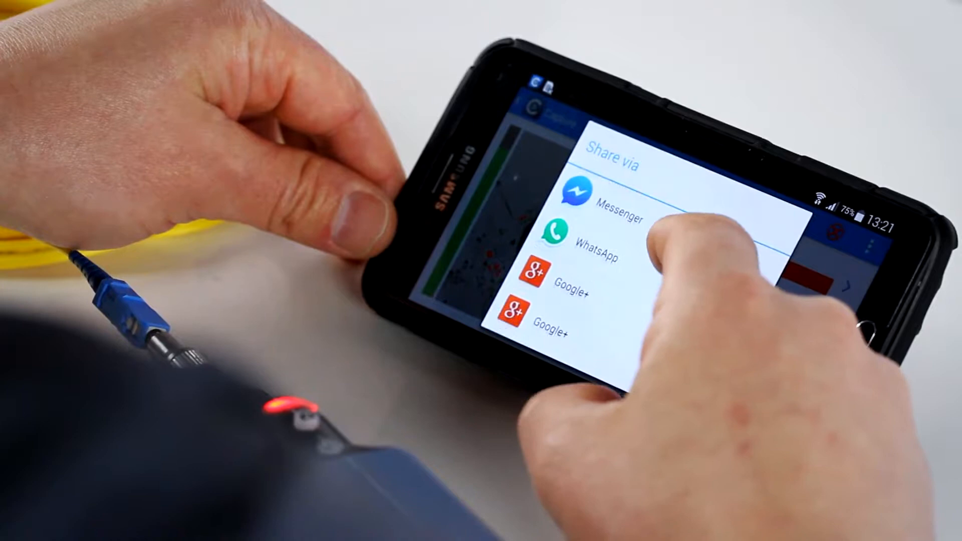
Scroll the Share via list to reveal Scrapbook, Messages, Wi-Fi Direct and Bluetooth.
{"action": "scroll", "scroll_direction": "down", "scroll_amount": 3}
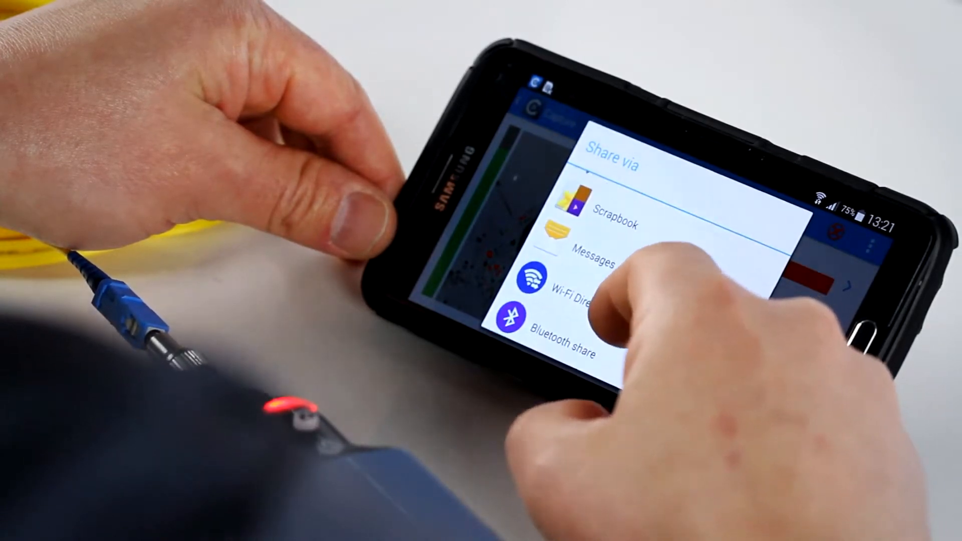